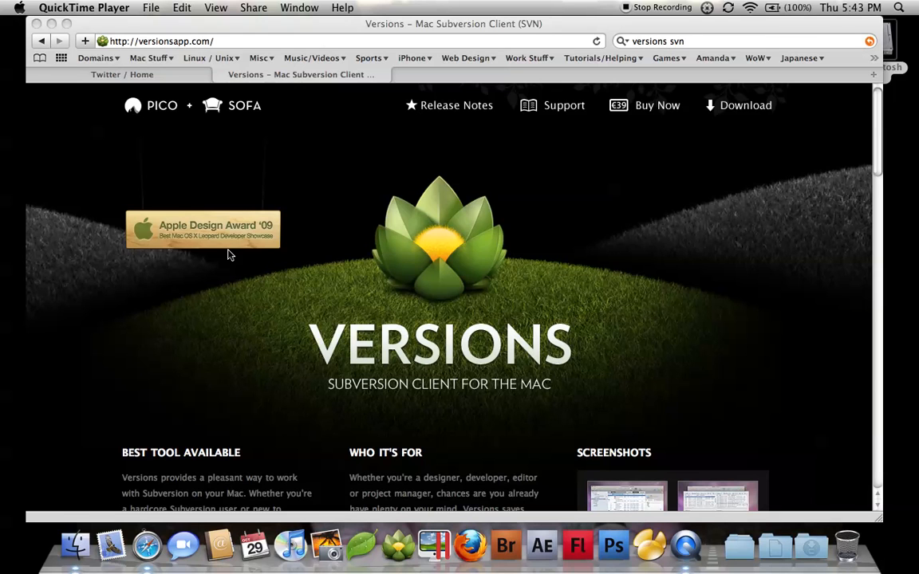
mouse_move(397, 352)
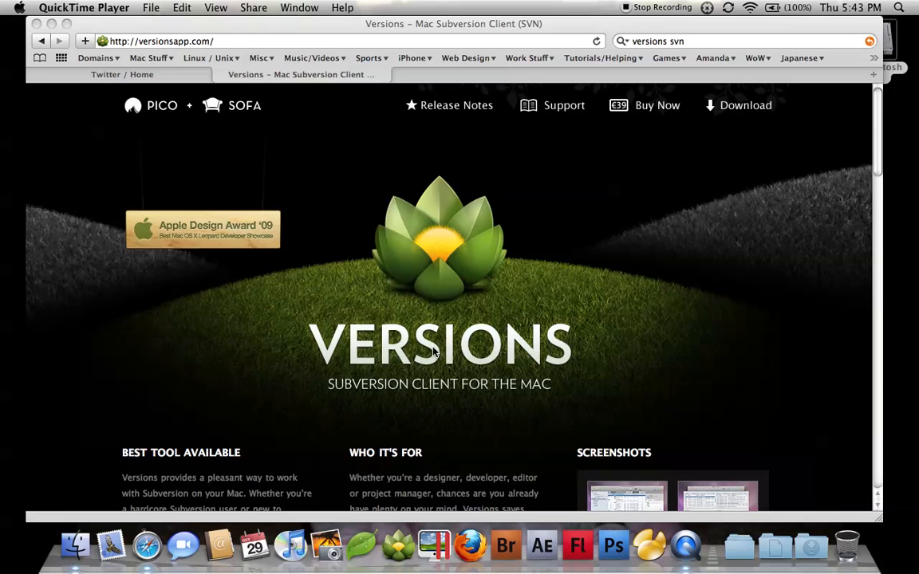
mouse_move(467, 339)
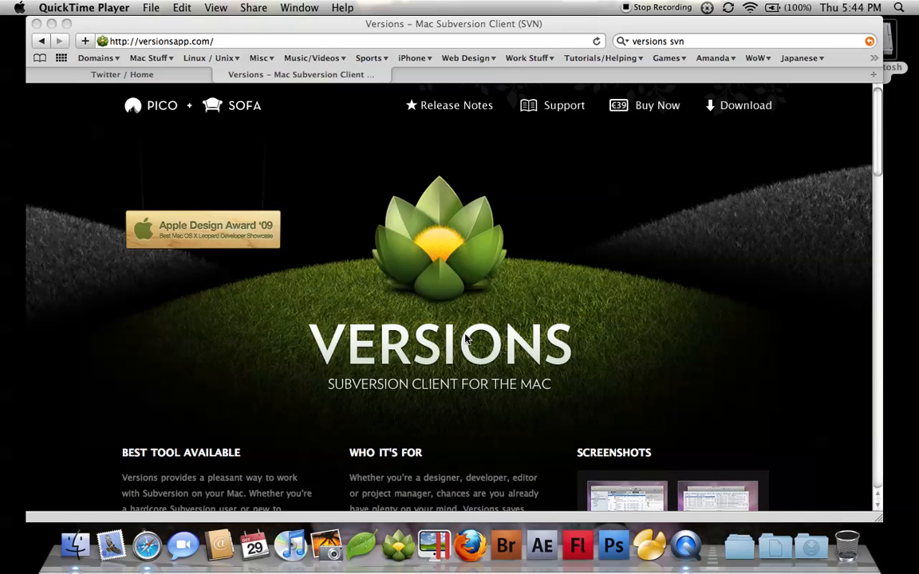
mouse_move(411, 355)
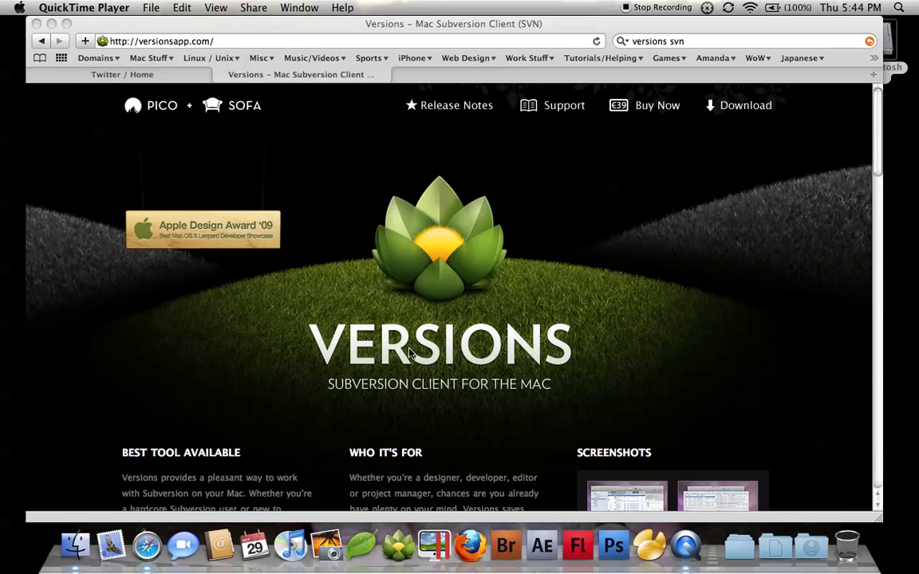
mouse_move(465, 303)
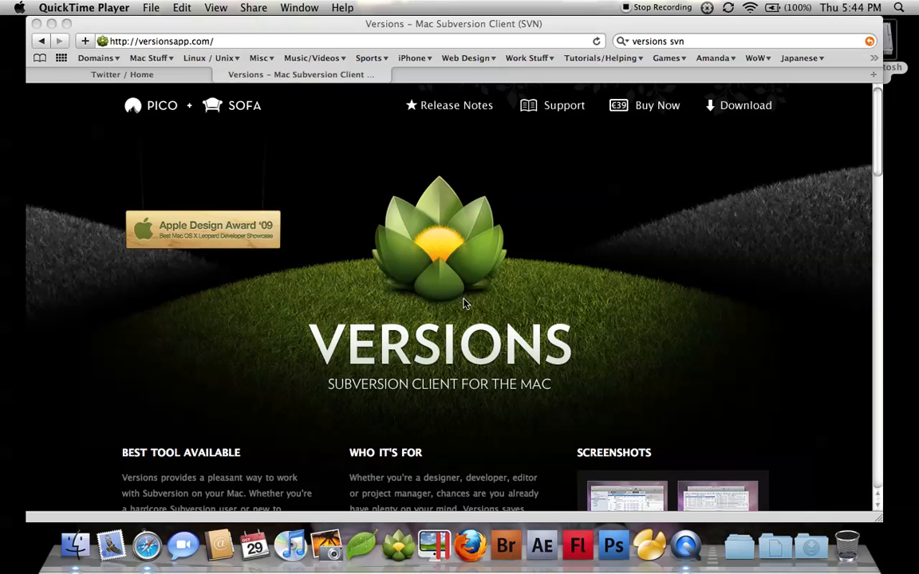
mouse_move(459, 311)
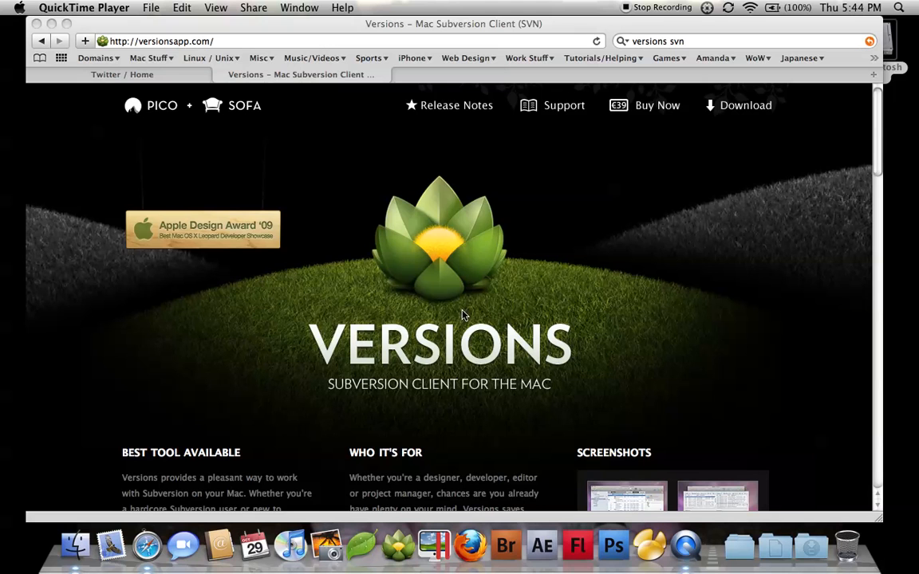
mouse_move(398, 546)
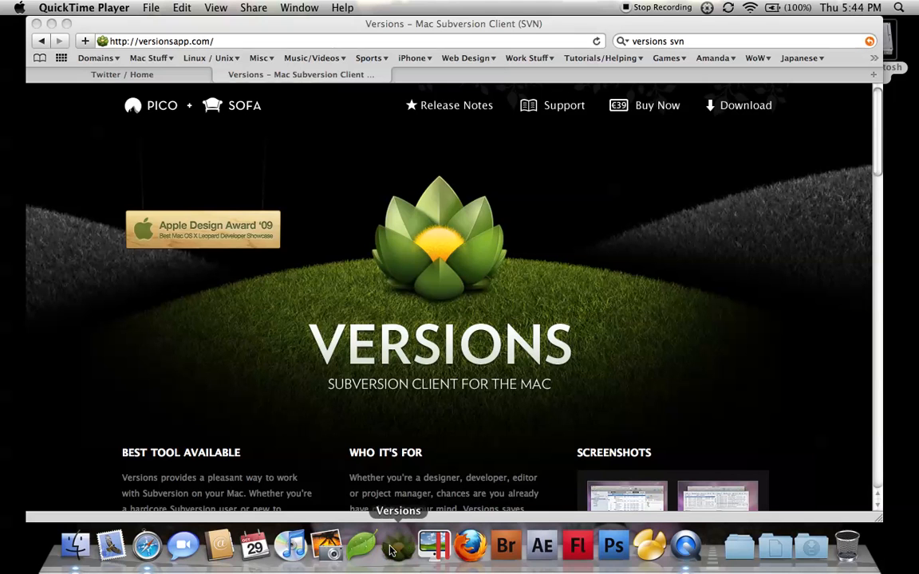
Launch Versions from the Dock to show the Bookmarks sidebar with myBlog.
click(397, 546)
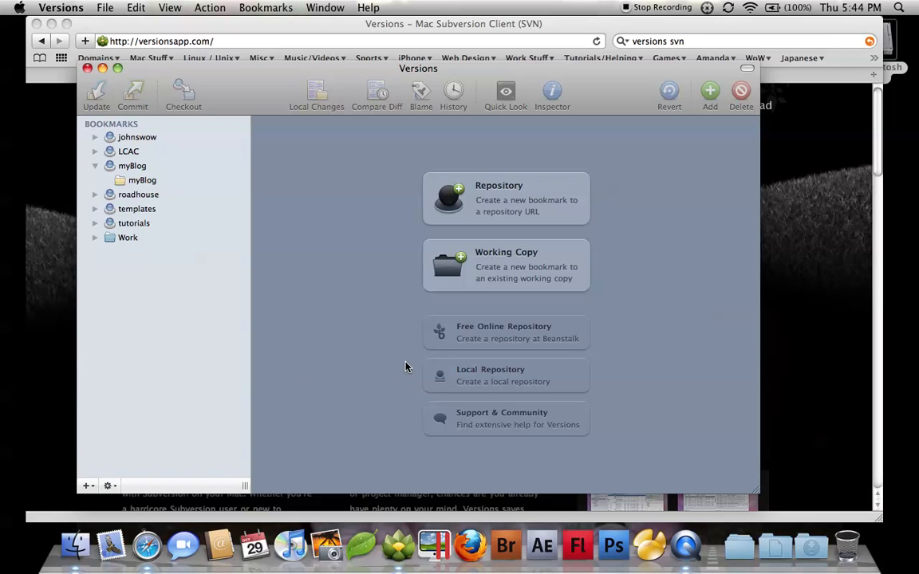
mouse_move(414, 370)
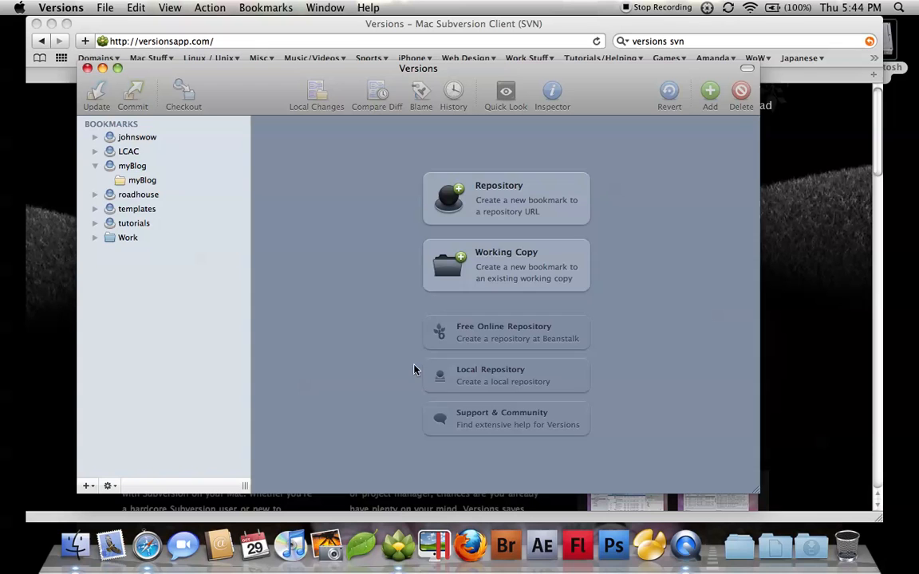
mouse_move(547, 369)
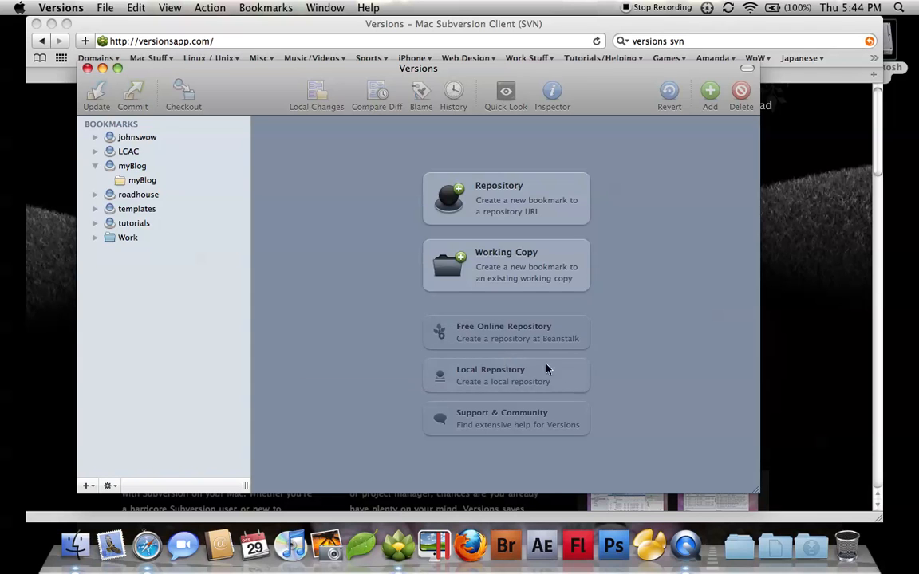
mouse_move(120, 222)
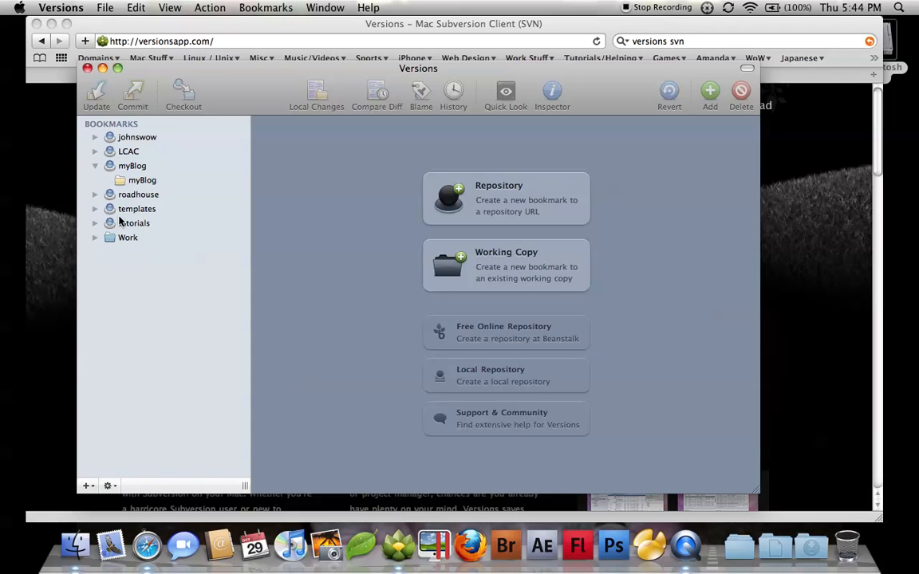
mouse_move(110, 197)
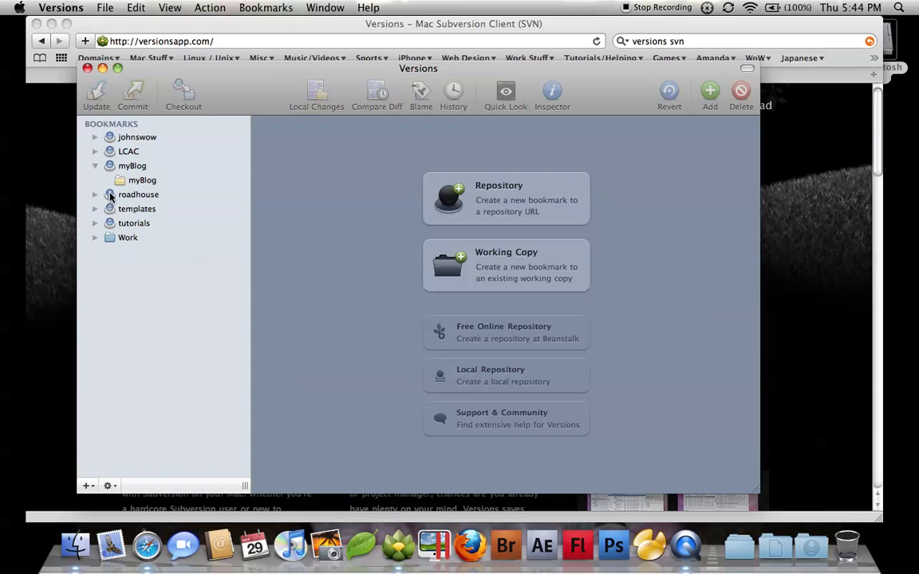
mouse_move(123, 184)
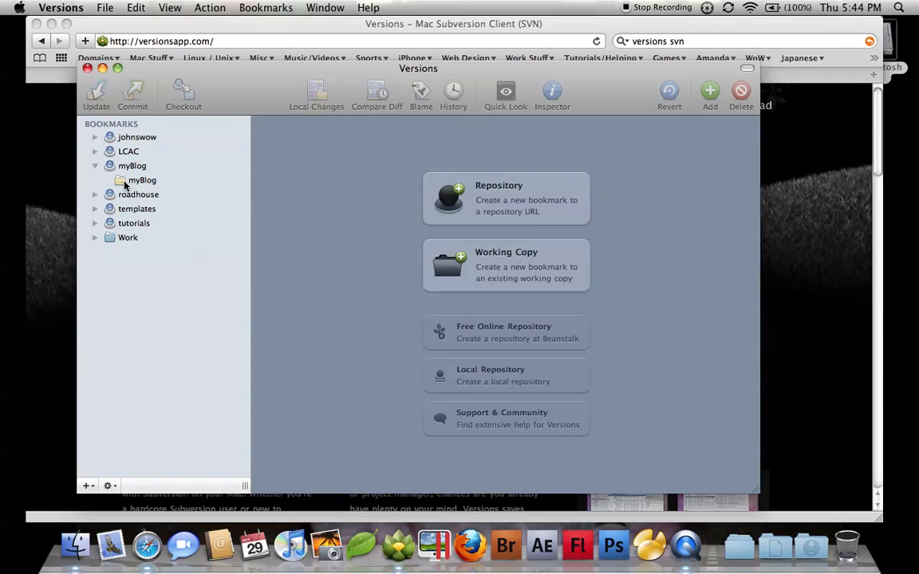
Open the myBlog working copy and check the Changed filter in Browse.
click(143, 180)
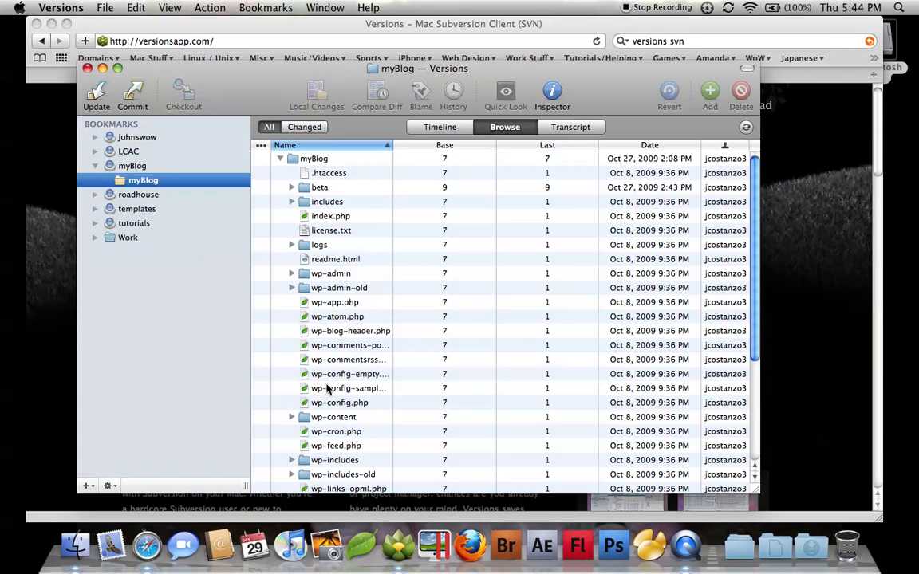
mouse_move(381, 299)
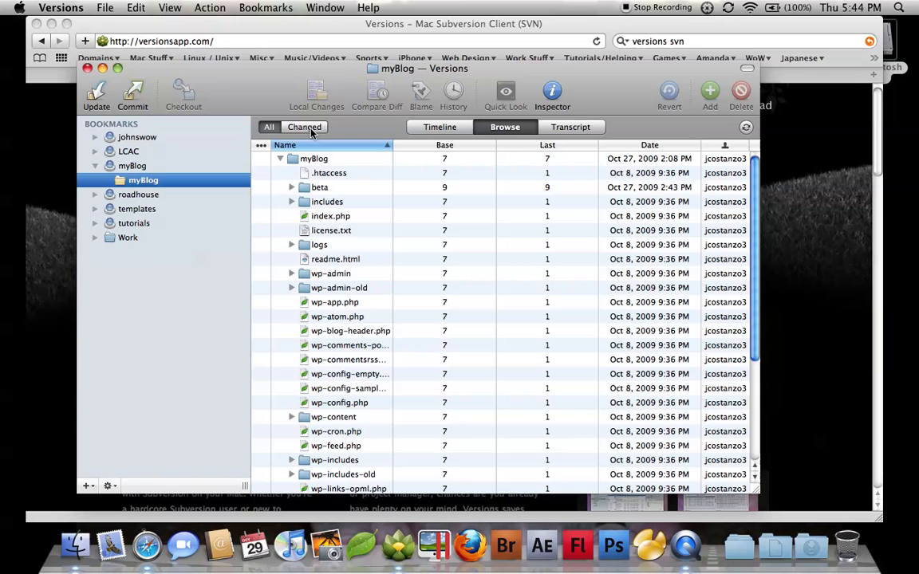
click(304, 127)
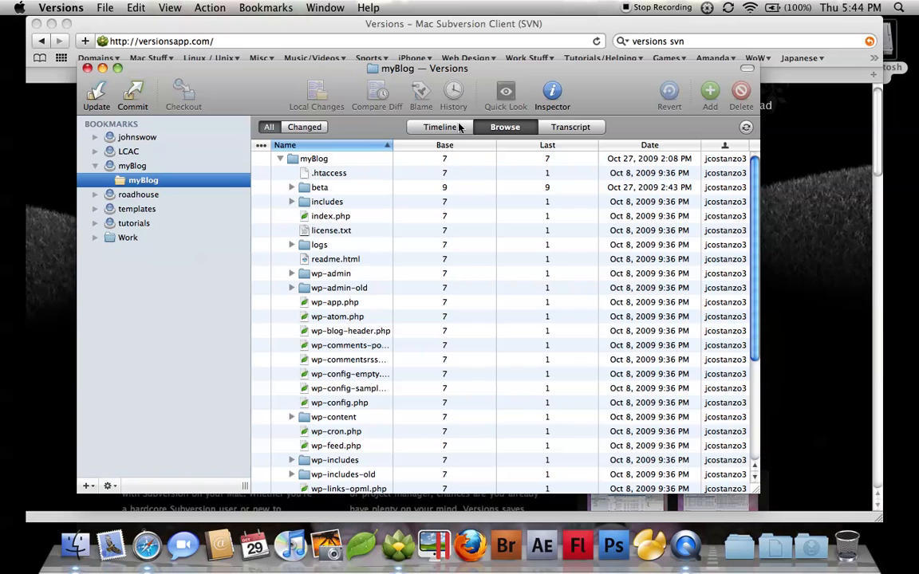
mouse_move(417, 129)
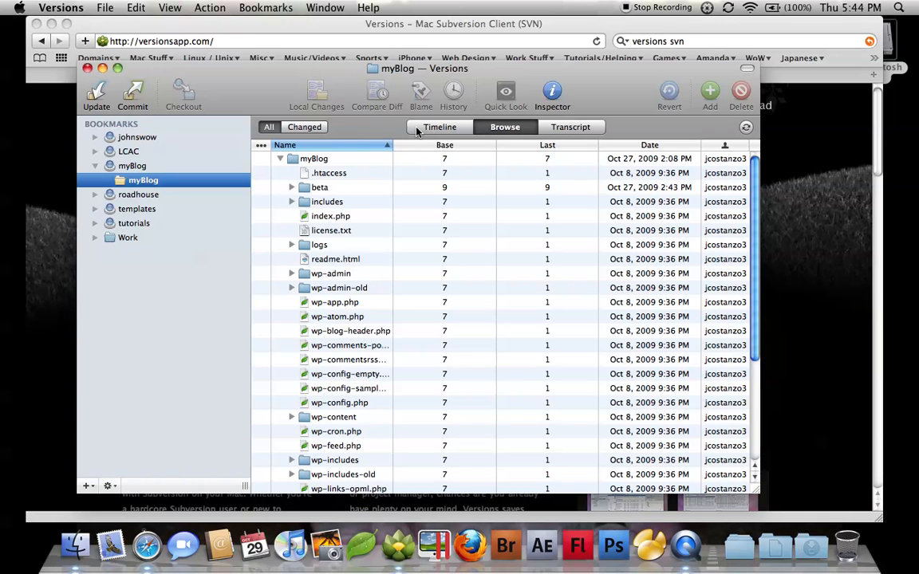
Browse myBlog's commit Timeline, inspecting a commit with revision 16 at top.
click(440, 127)
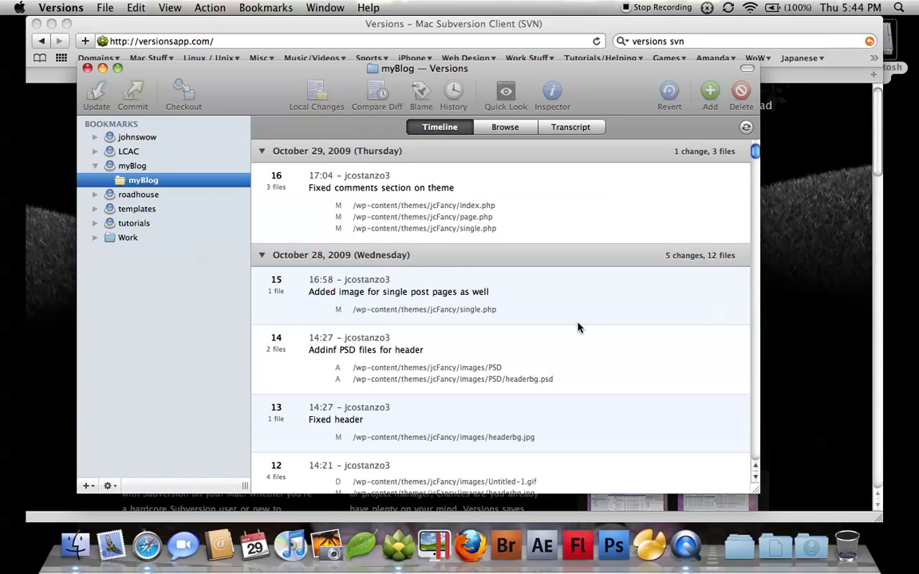
scroll(down, 3)
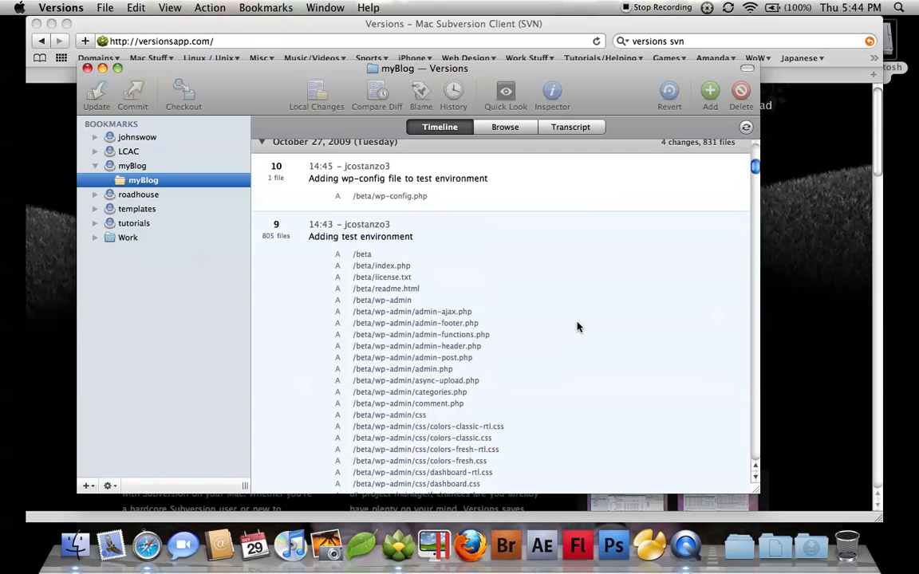
mouse_move(318, 271)
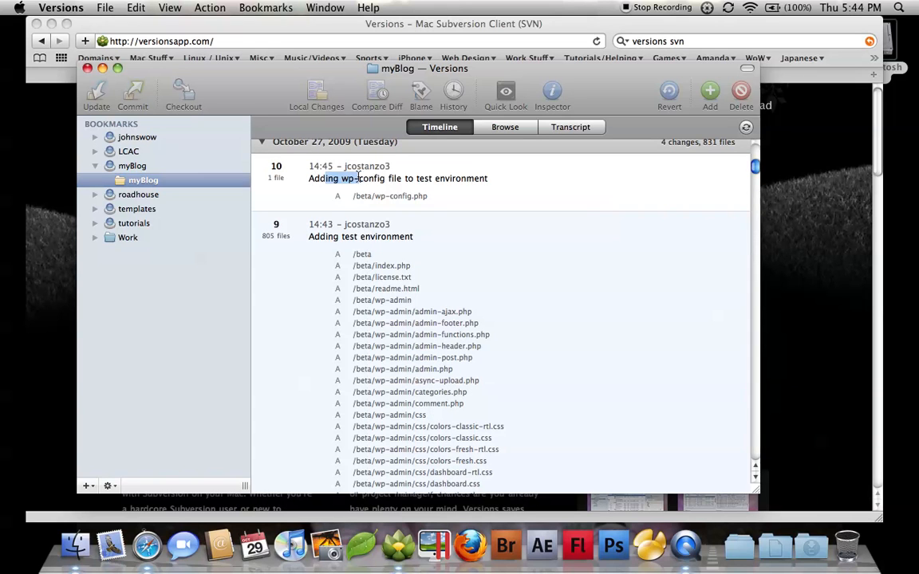
click(382, 266)
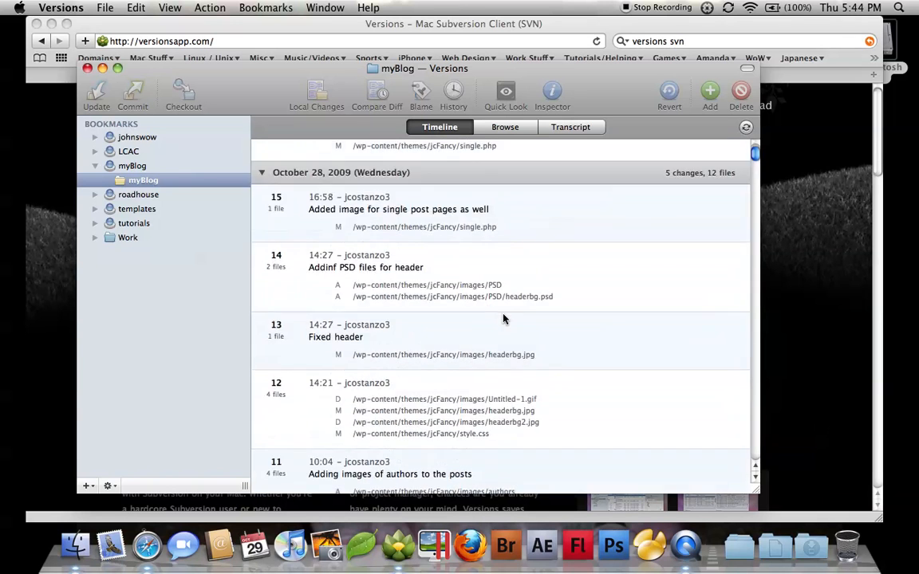
scroll(up, 3)
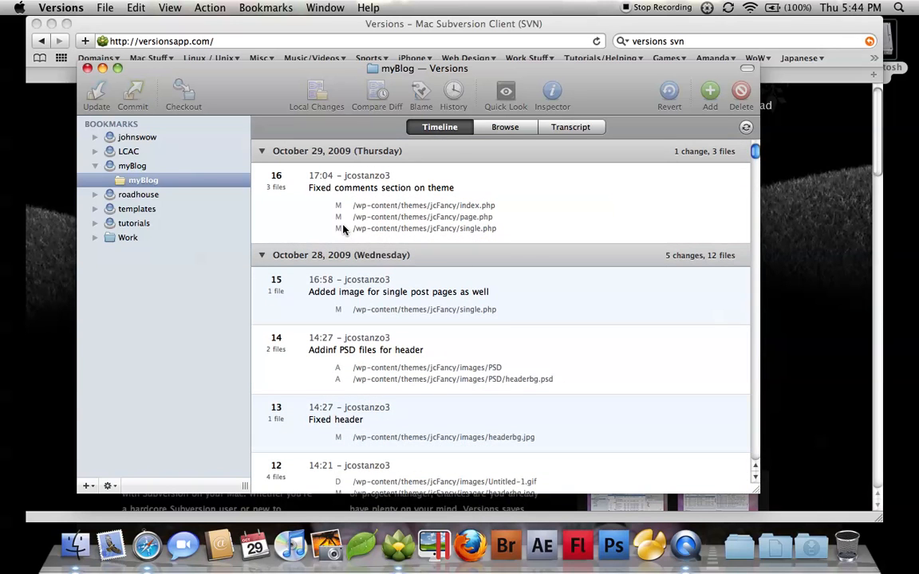
mouse_move(470, 256)
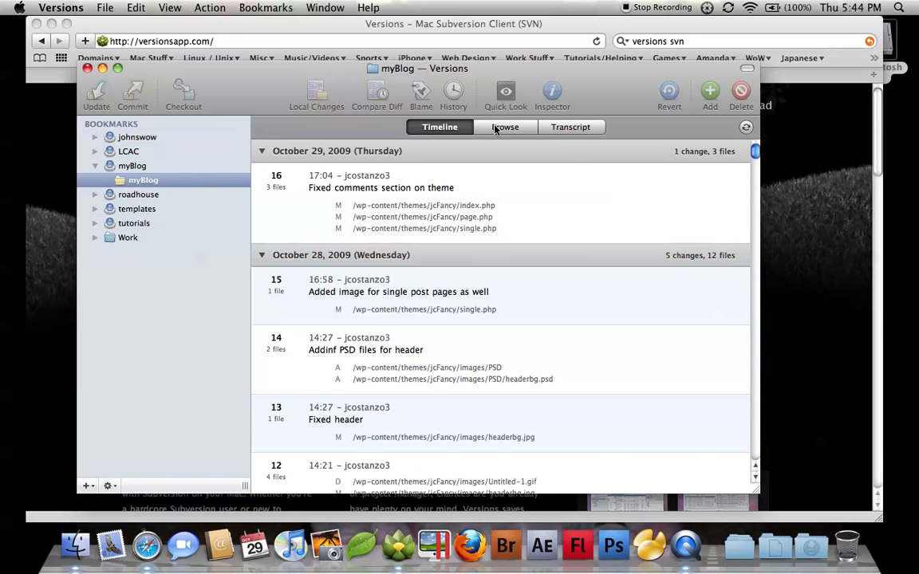
Return to Browse and Quick Look the PHP source of wp-feed.php.
click(505, 127)
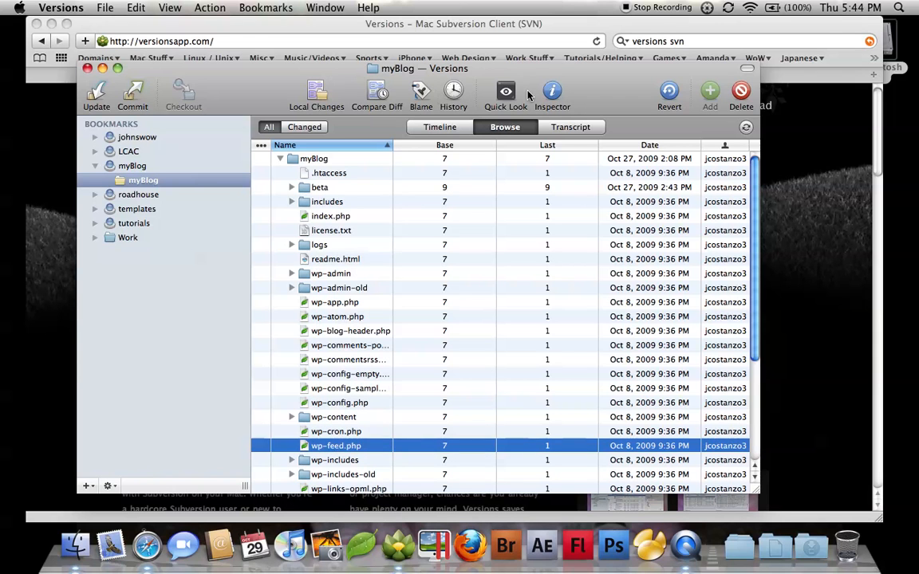
click(506, 94)
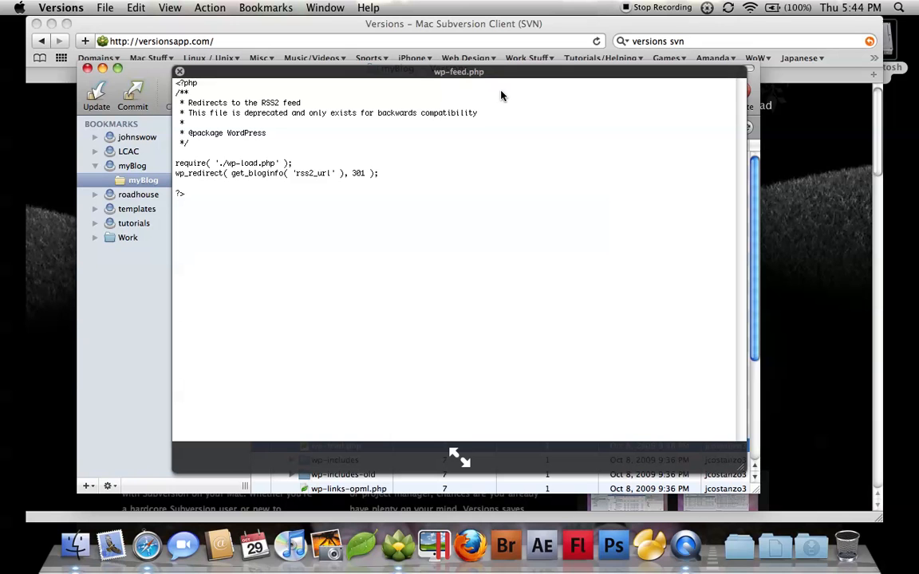
mouse_move(187, 79)
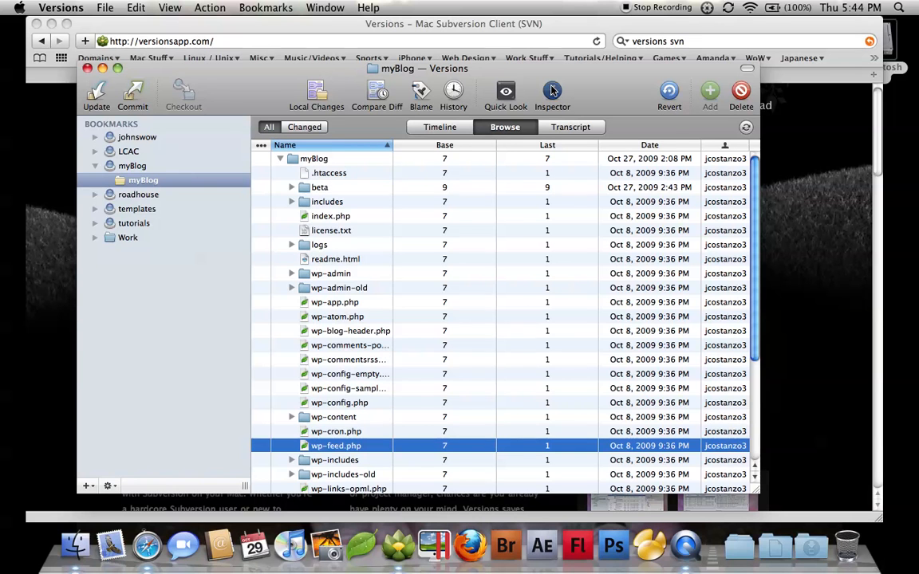
Show wp-feed.php's Inspector: paths, URL, base revision 7, then properties.
click(553, 94)
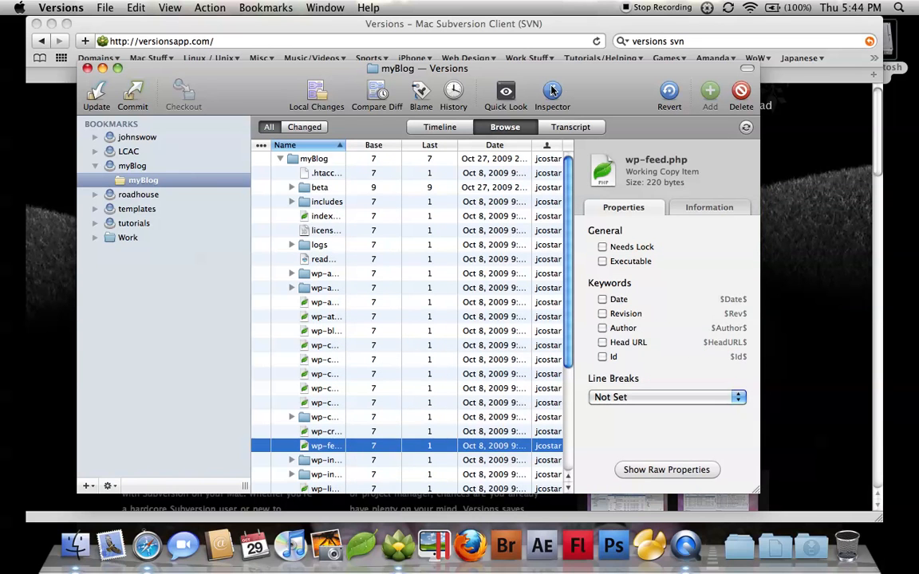
mouse_move(678, 421)
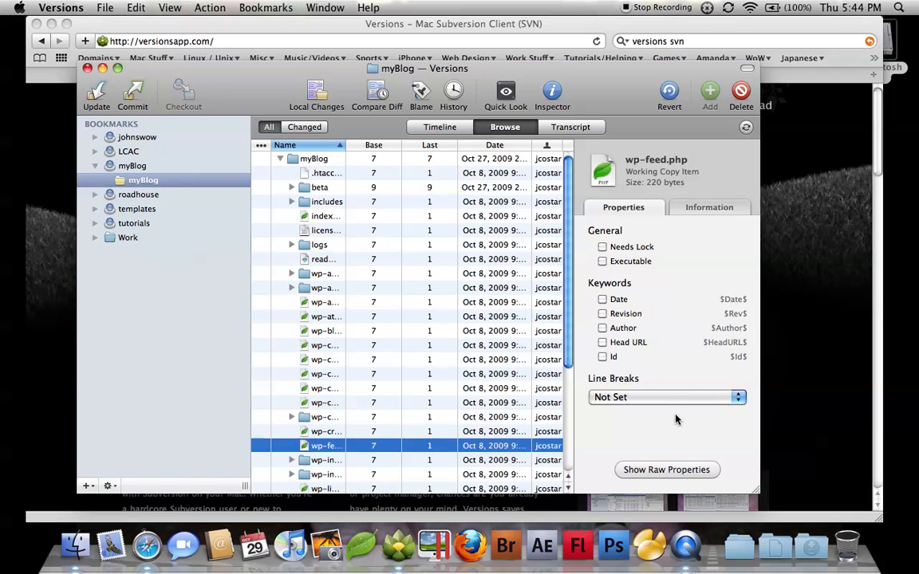
click(666, 469)
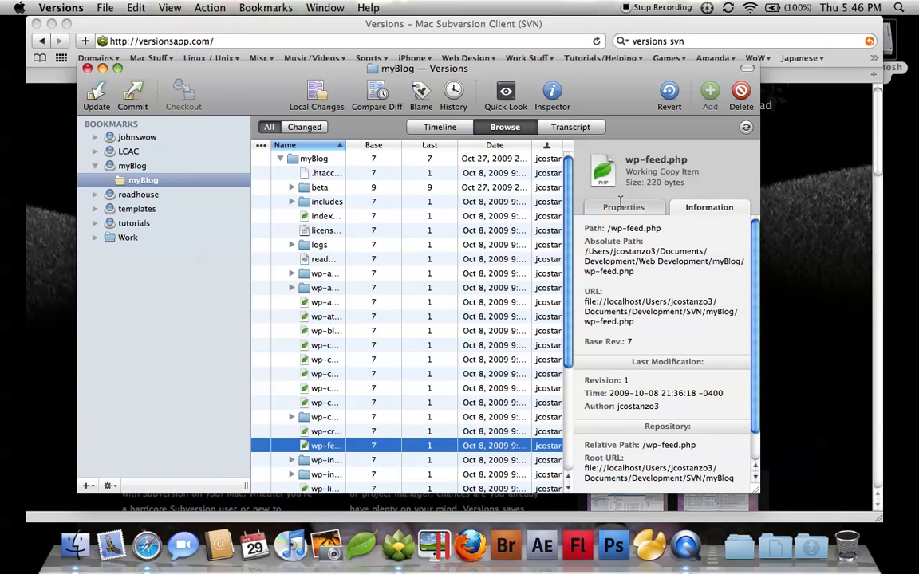
mouse_move(637, 219)
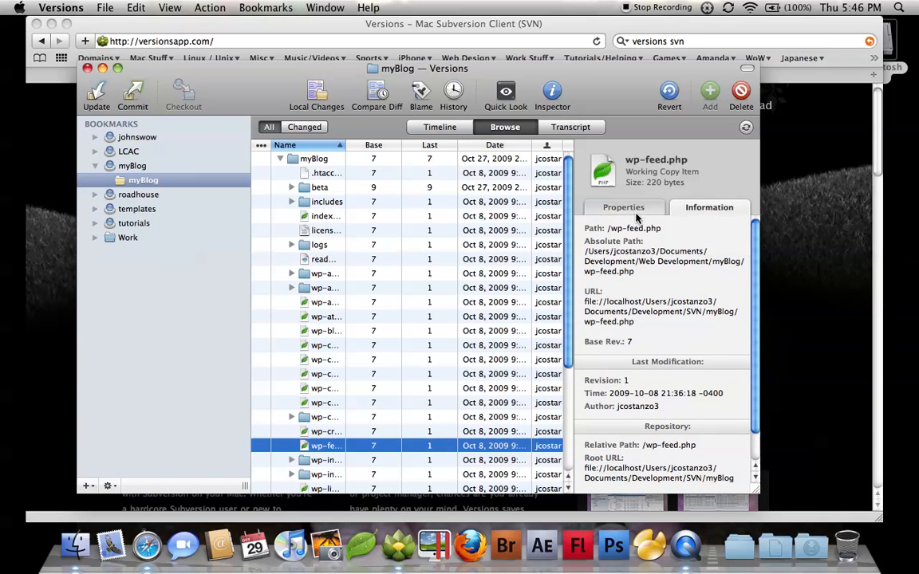
click(623, 207)
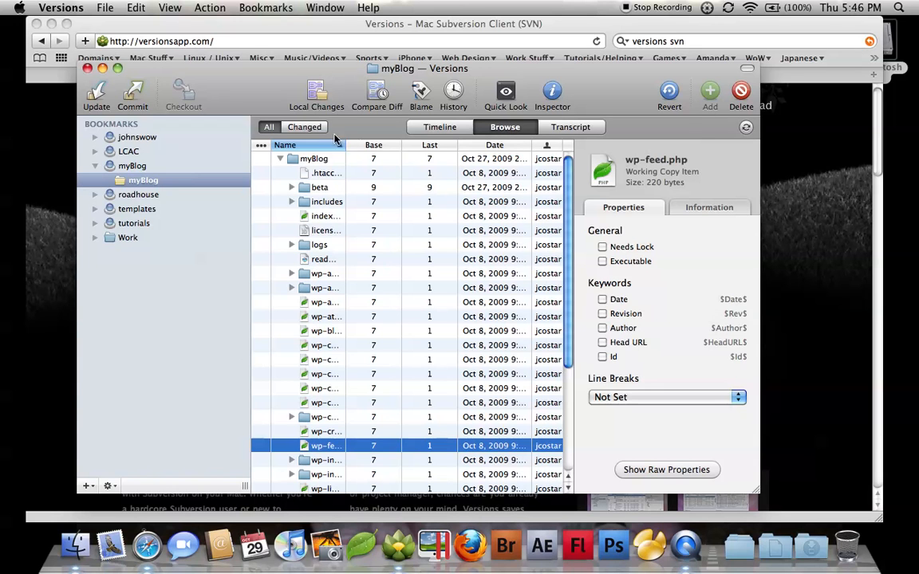
click(144, 179)
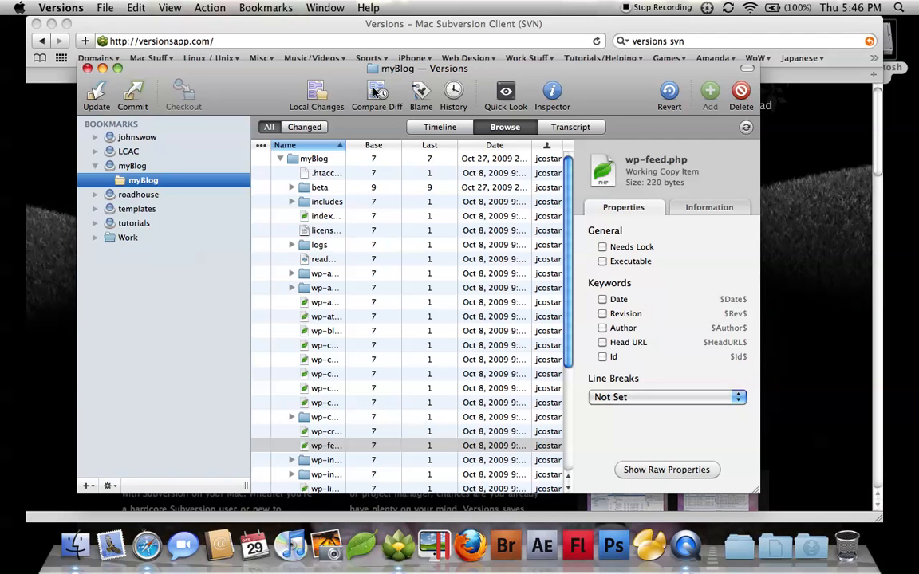
mouse_move(376, 92)
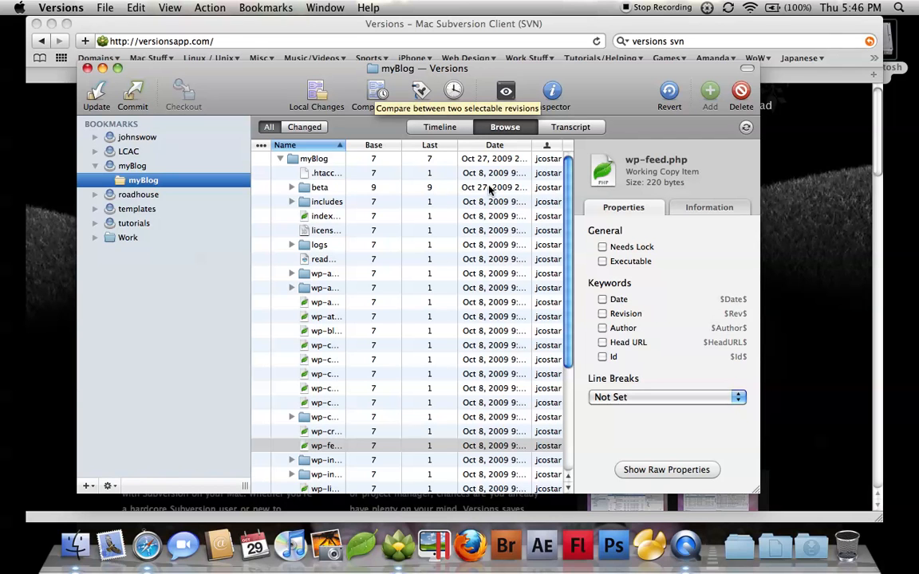
scroll(down, 3)
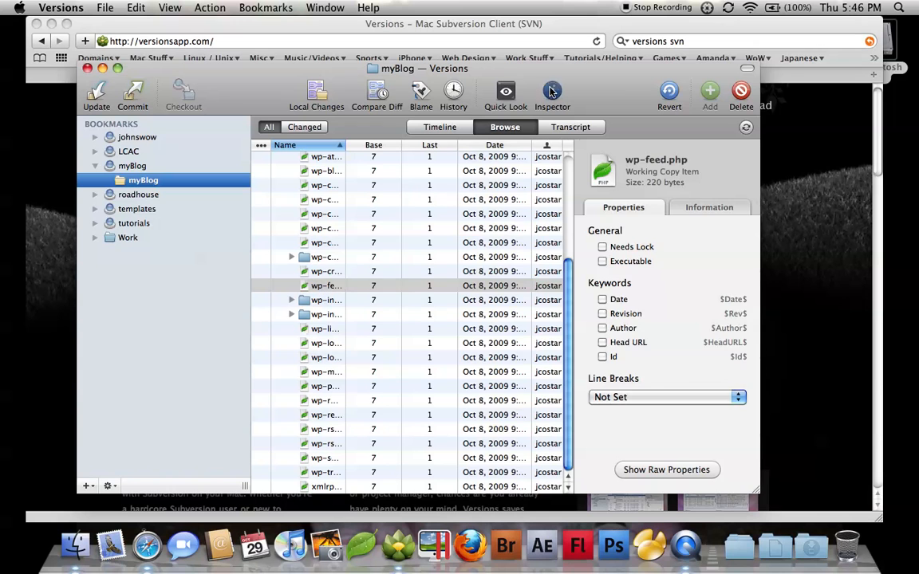
Hide the Inspector pane and open wp-rss.php in Coda.
click(552, 91)
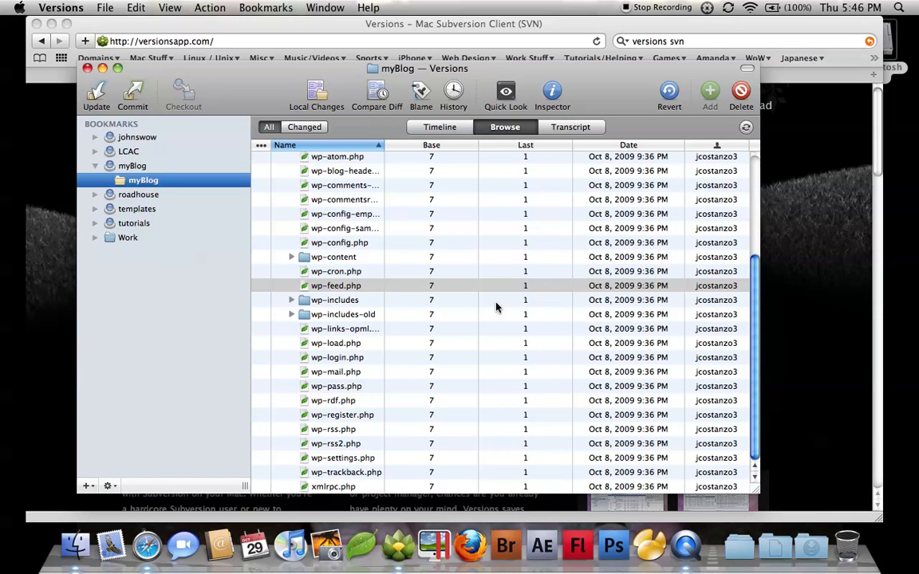
mouse_move(359, 286)
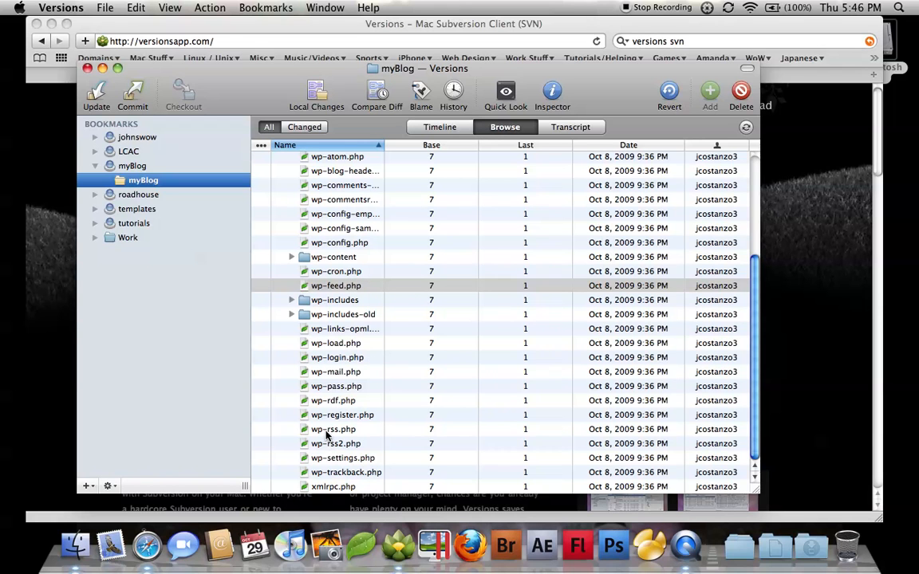
click(334, 429)
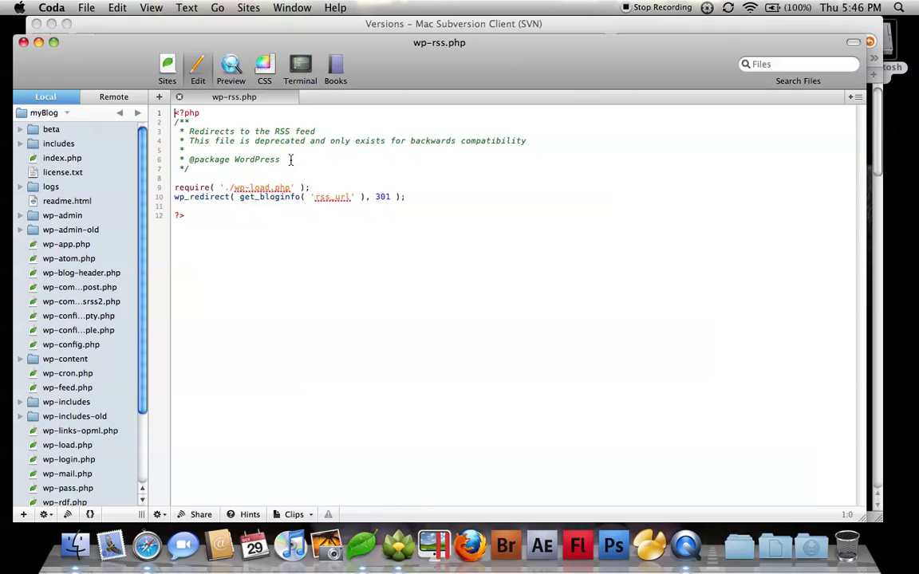
Append '1' after 'WordPress' in wp-rss.php and close the file.
text(1)
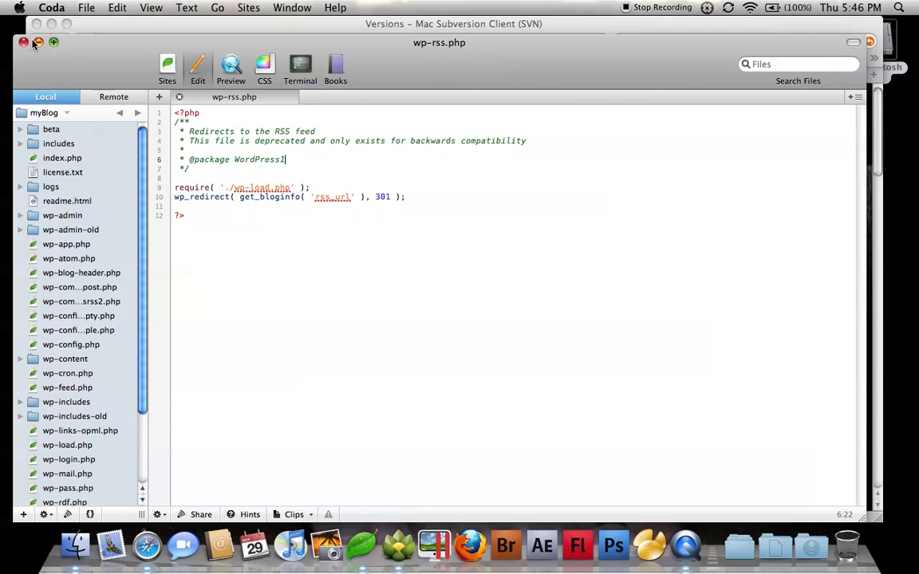
click(51, 7)
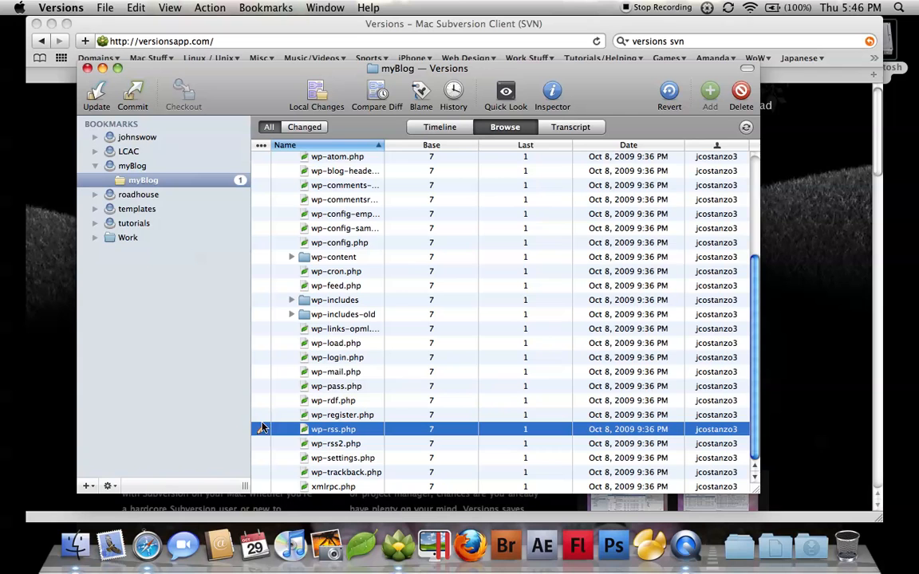
Toggle the Changed, All, Changed filters so only wp-rss.php is listed.
click(304, 127)
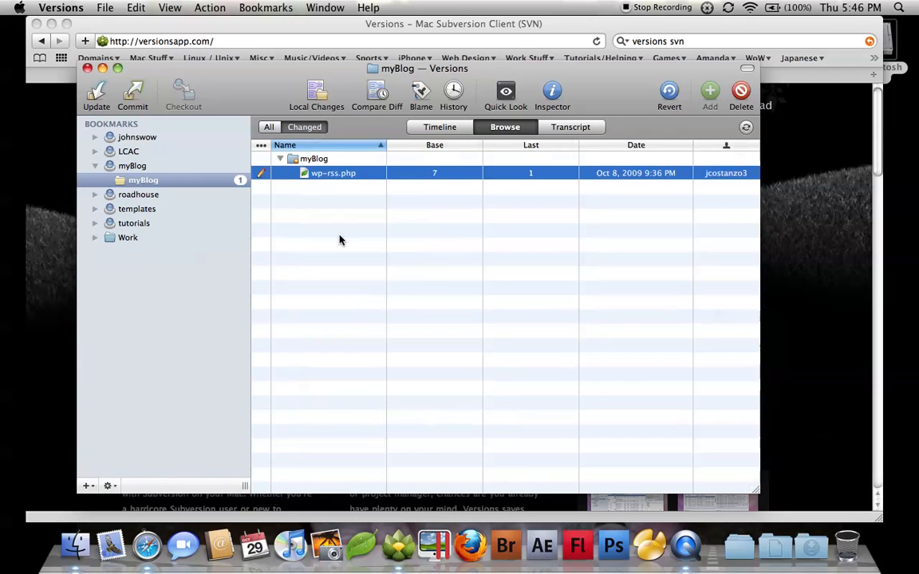
mouse_move(327, 186)
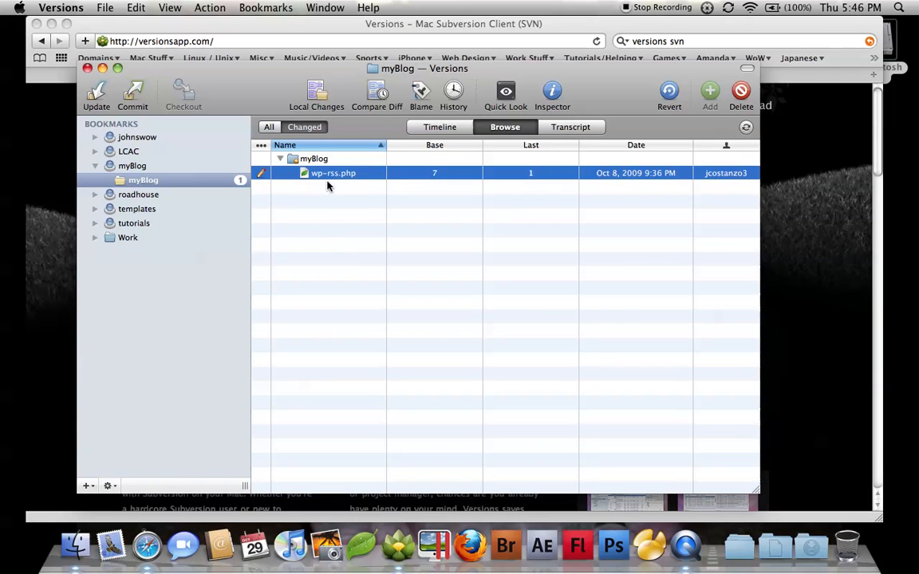
mouse_move(313, 182)
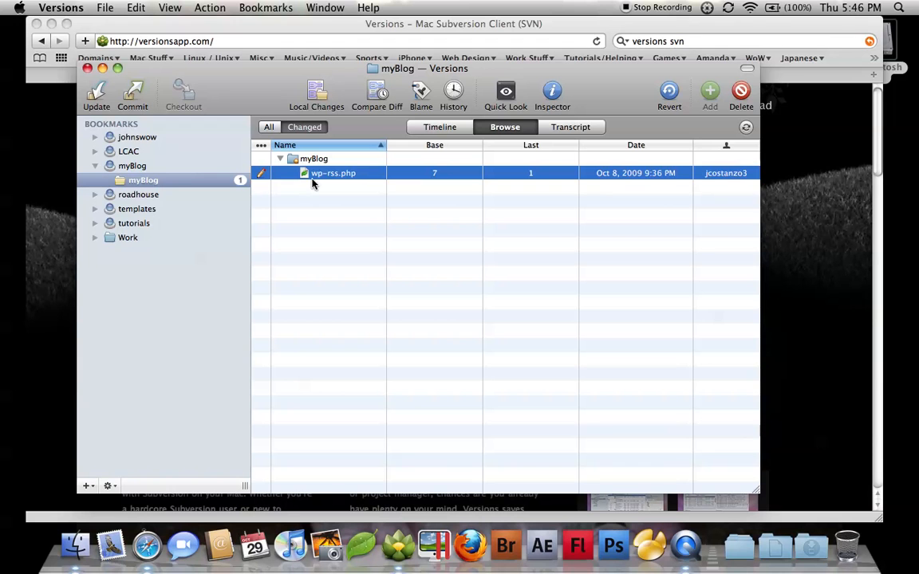
click(269, 126)
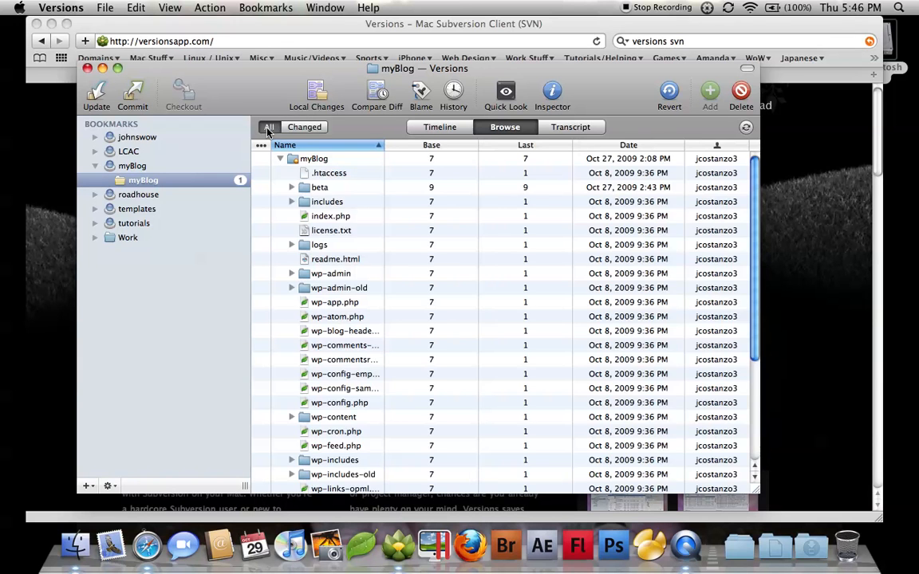
click(304, 127)
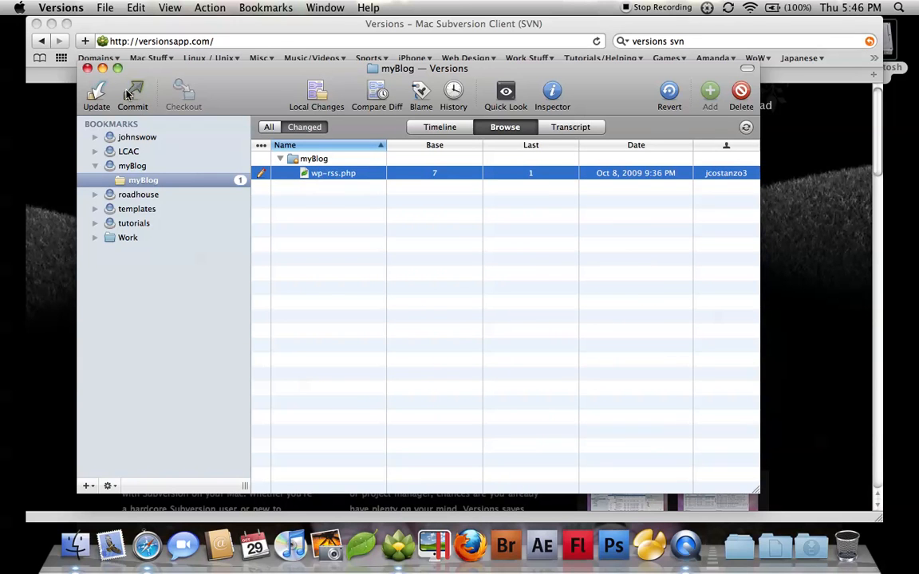
Commit wp-rss.php with the message 'Testing for tutorial'.
click(132, 94)
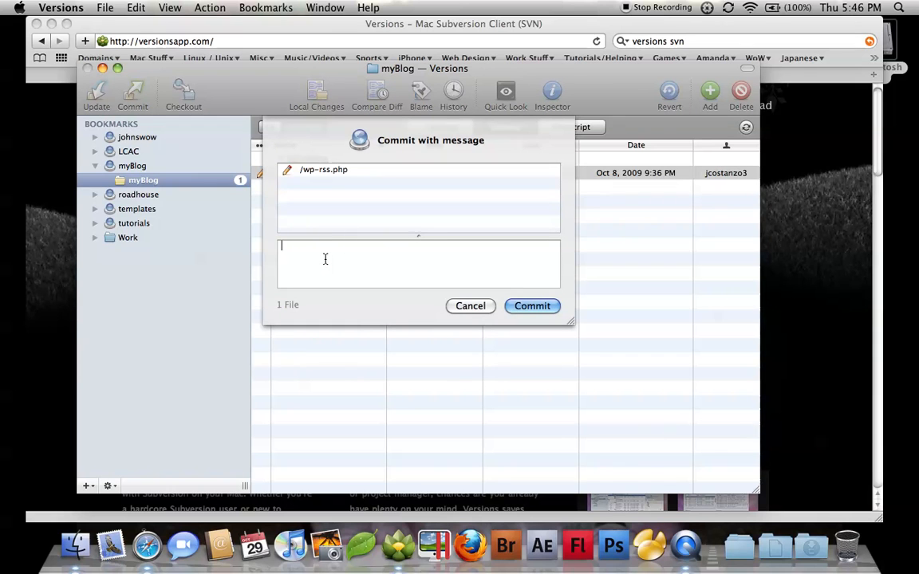
text(Testing)
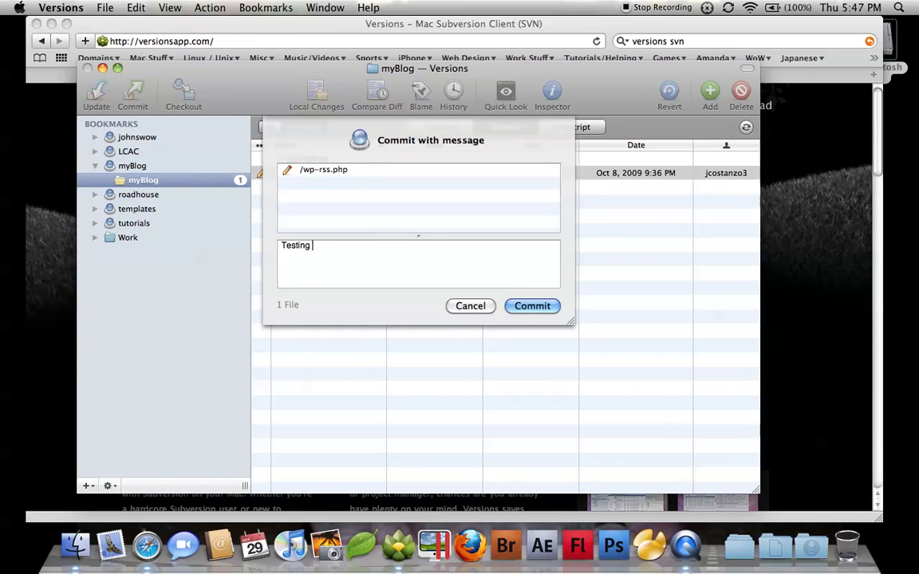
text(for tut)
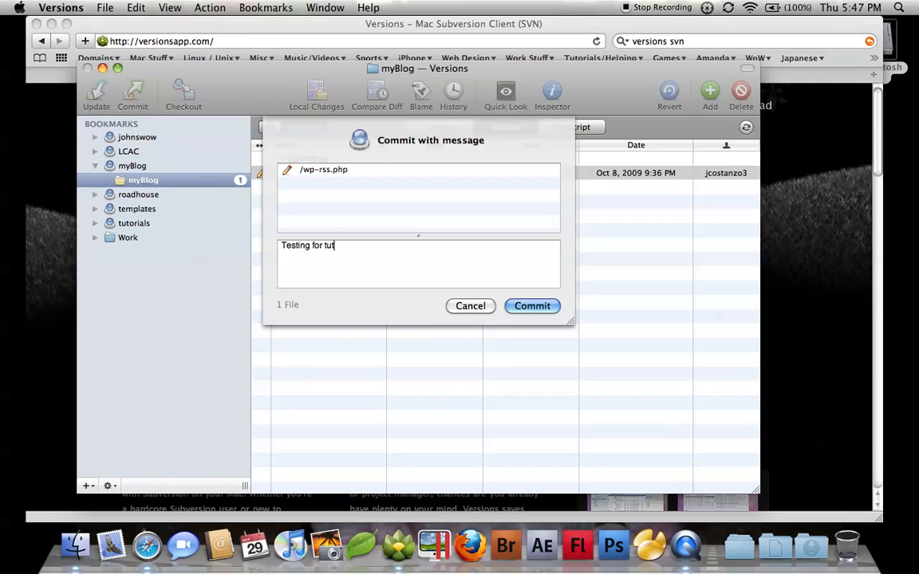
text(orial)
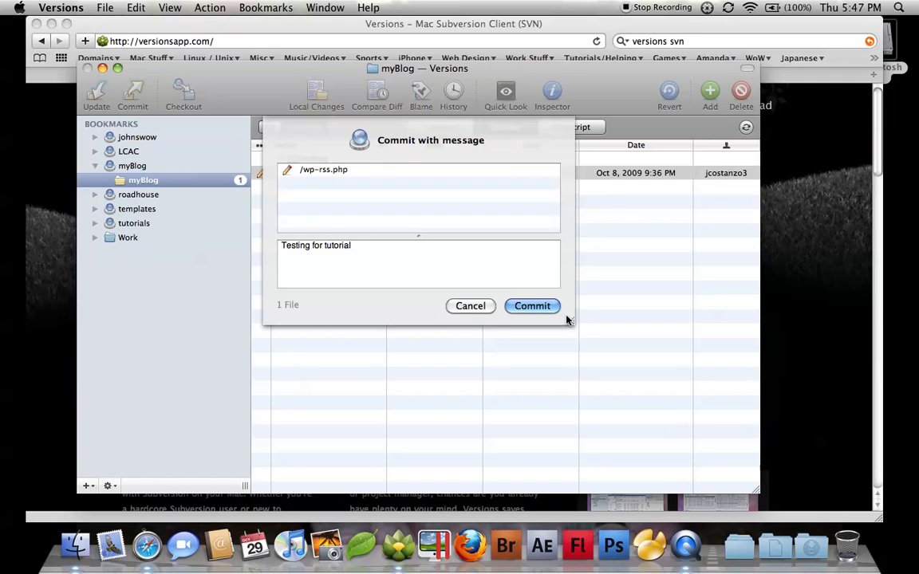
click(531, 306)
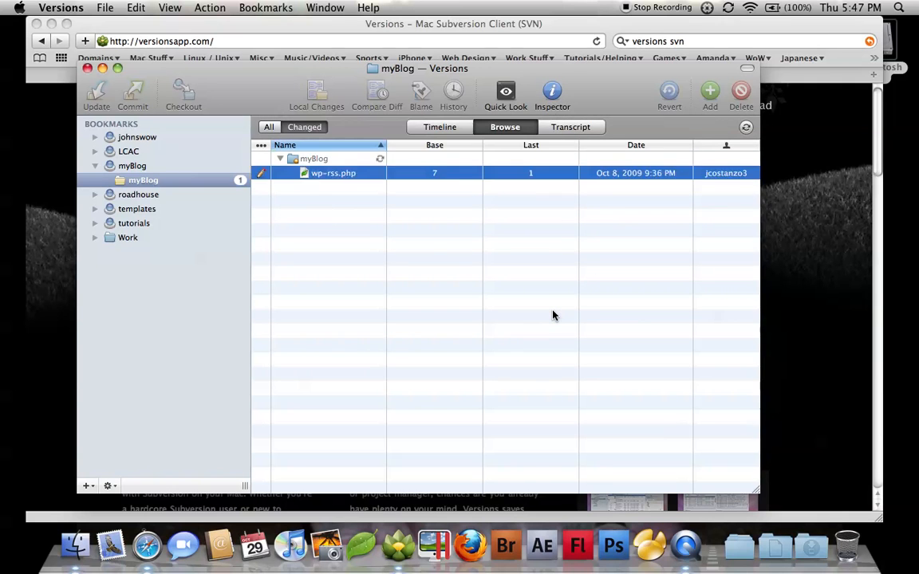
Show all files and open Update 'myBlog' to Revision, listing revision 17.
click(269, 127)
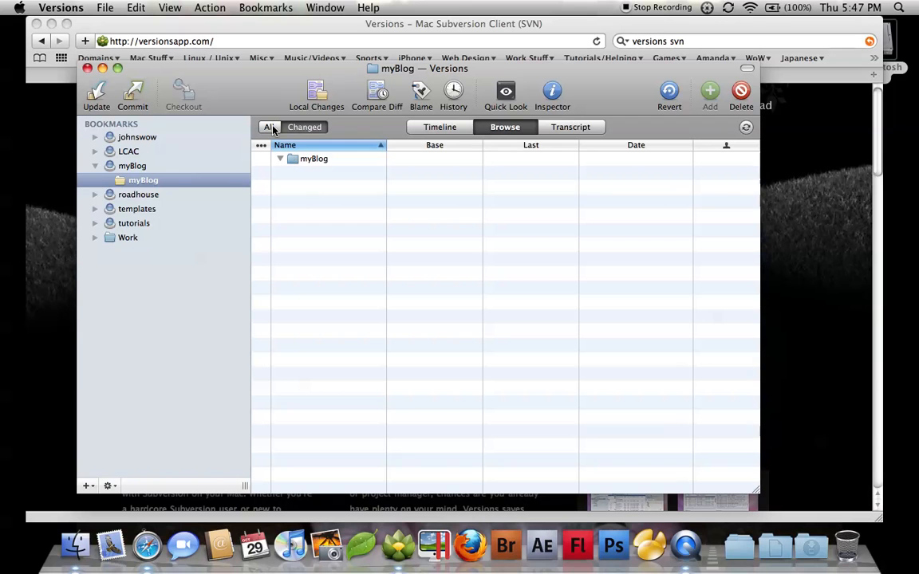
click(280, 158)
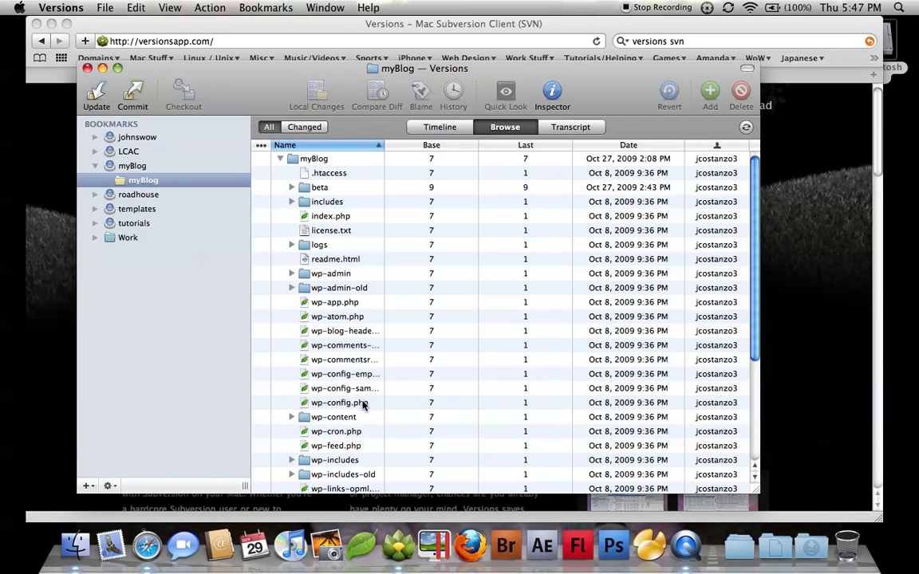
click(345, 389)
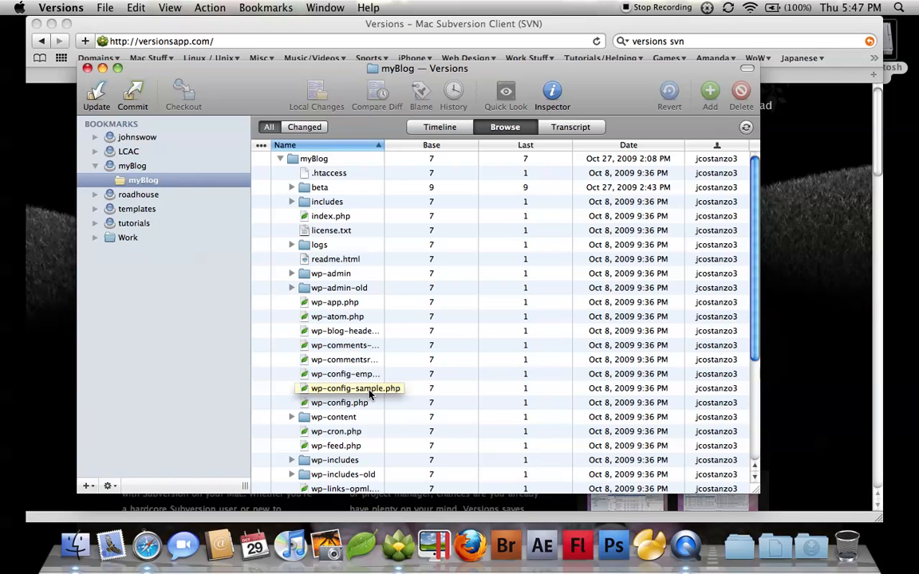
double_click(336, 446)
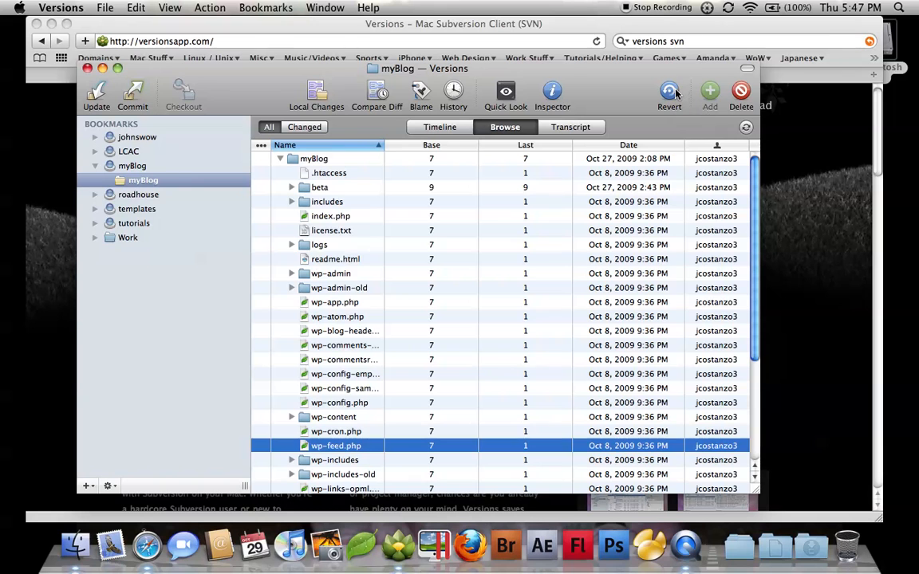
mouse_move(669, 94)
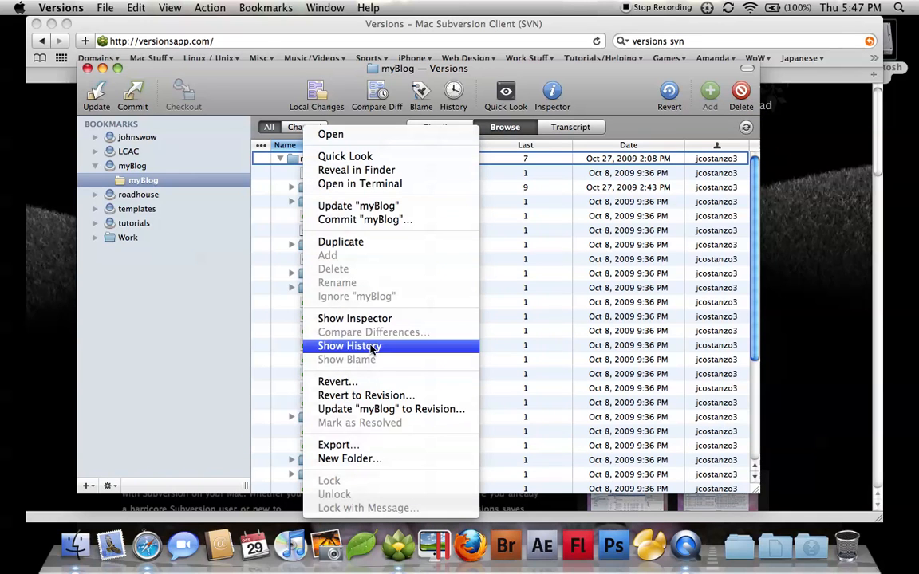
mouse_move(391, 408)
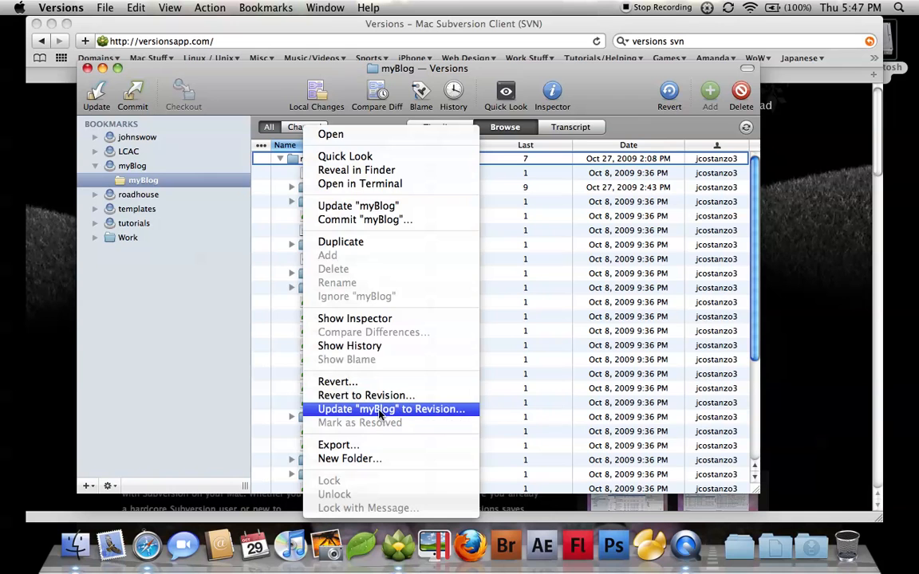
click(391, 409)
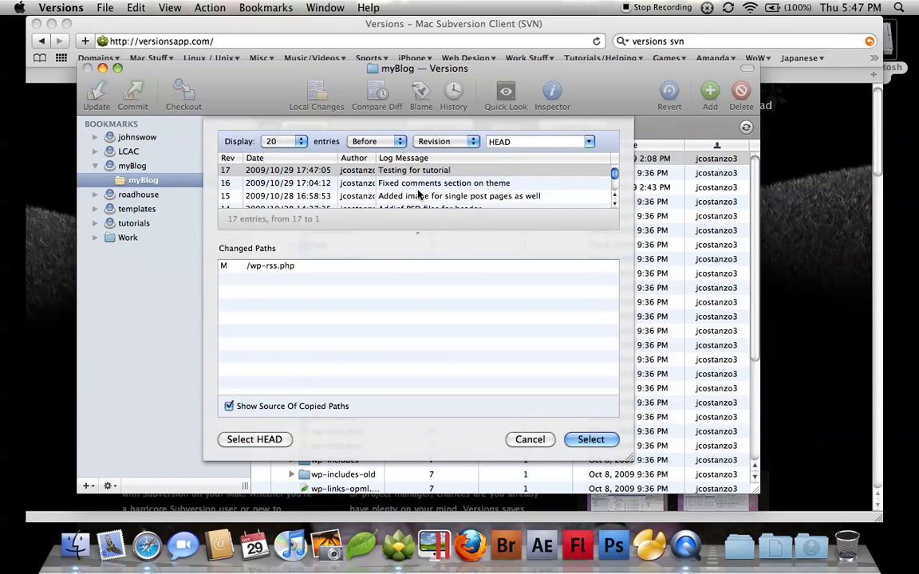
Inspect revision 5's changed paths in the revision picker, then cancel without updating.
scroll(down, 3)
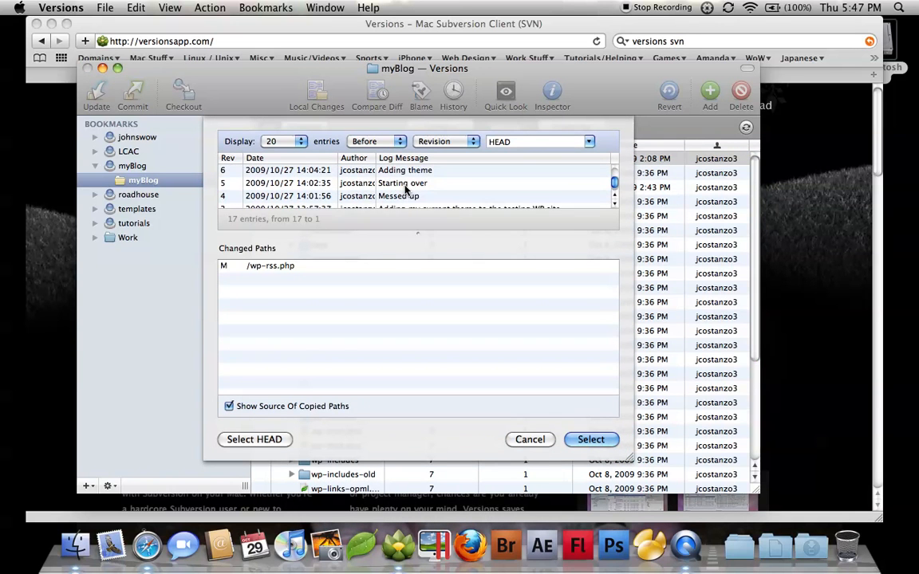
click(403, 183)
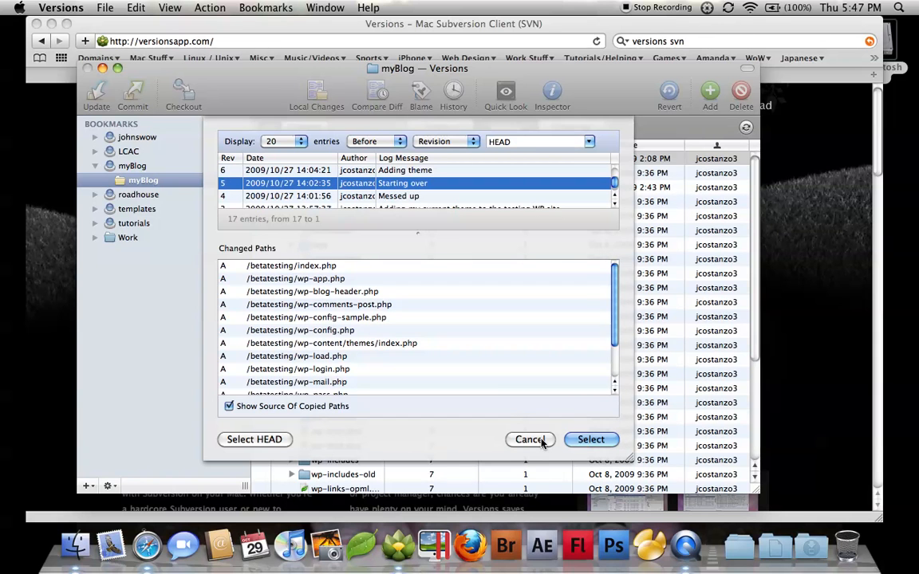
click(529, 440)
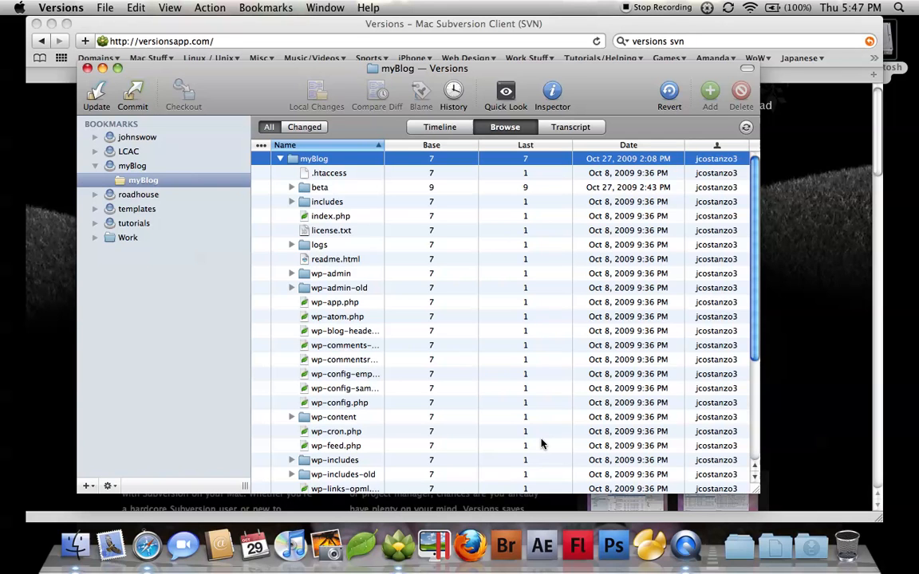
mouse_move(517, 433)
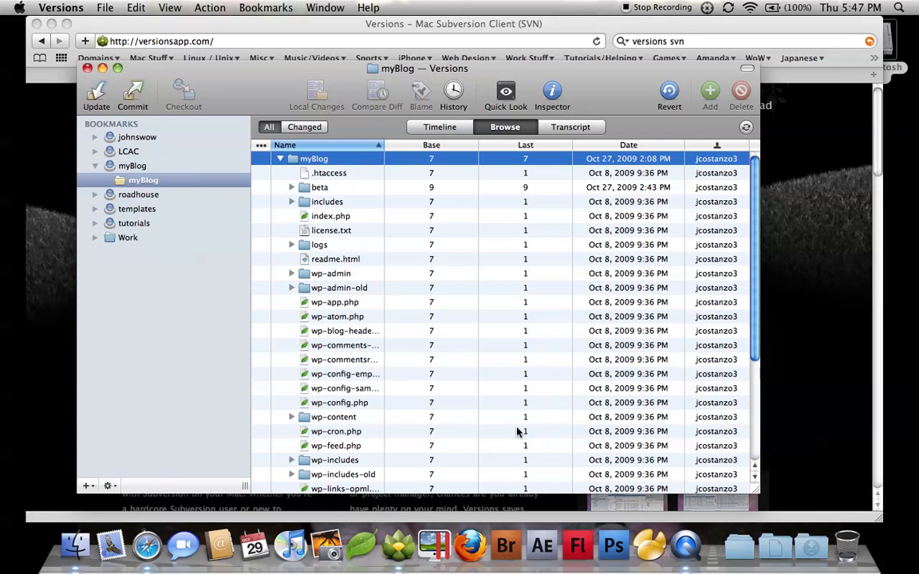